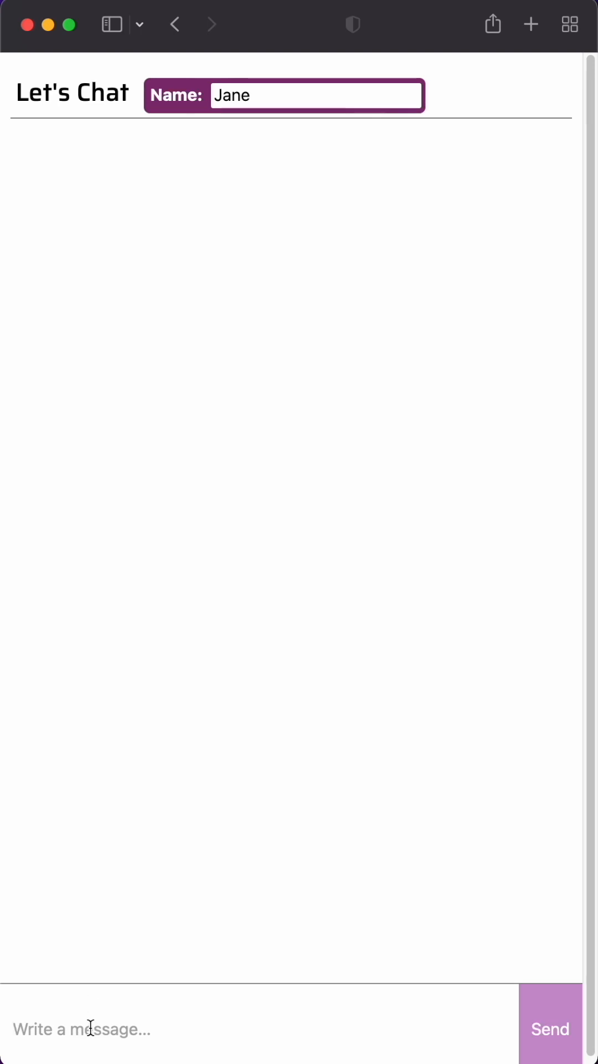
Step: Send the chat message 'hey, it's' as Jane in Convex Chat
{"action": "type", "text": "hey, it's"}
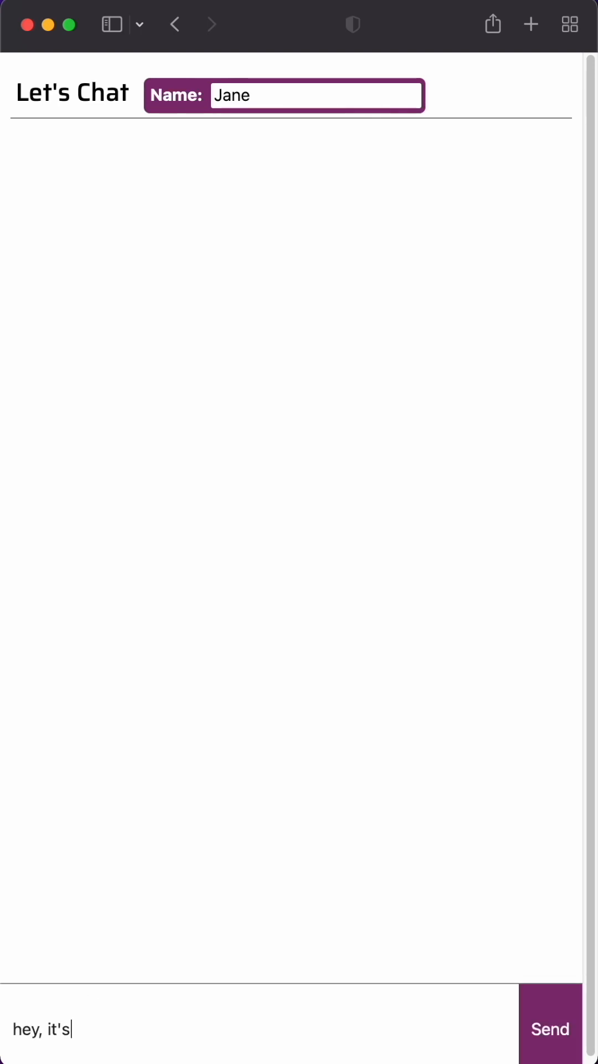
{"action": "left_click", "coordinate": [551, 1044]}
{"action": "type", "text": "Eleven"}
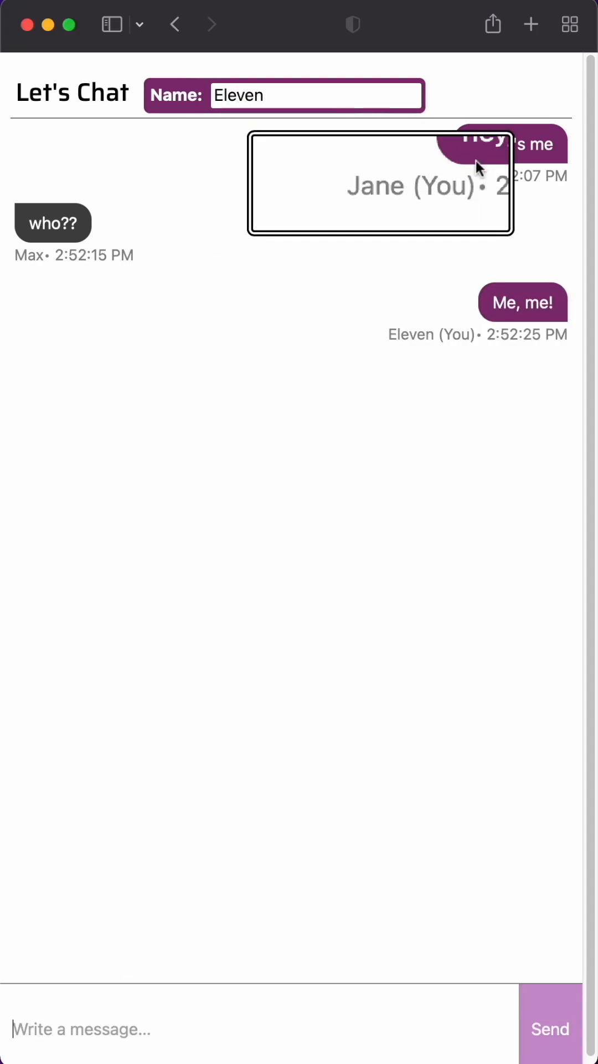
{"action": "left_click", "coordinate": [440, 65]}
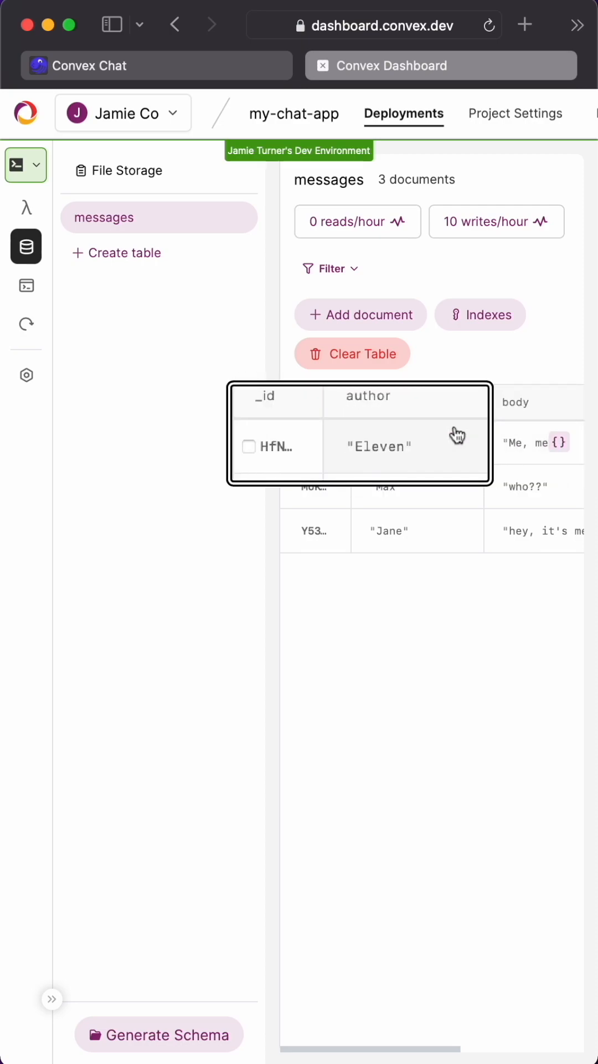
Step: Enter 'users' as the name of the new table
{"action": "type", "text": "users"}
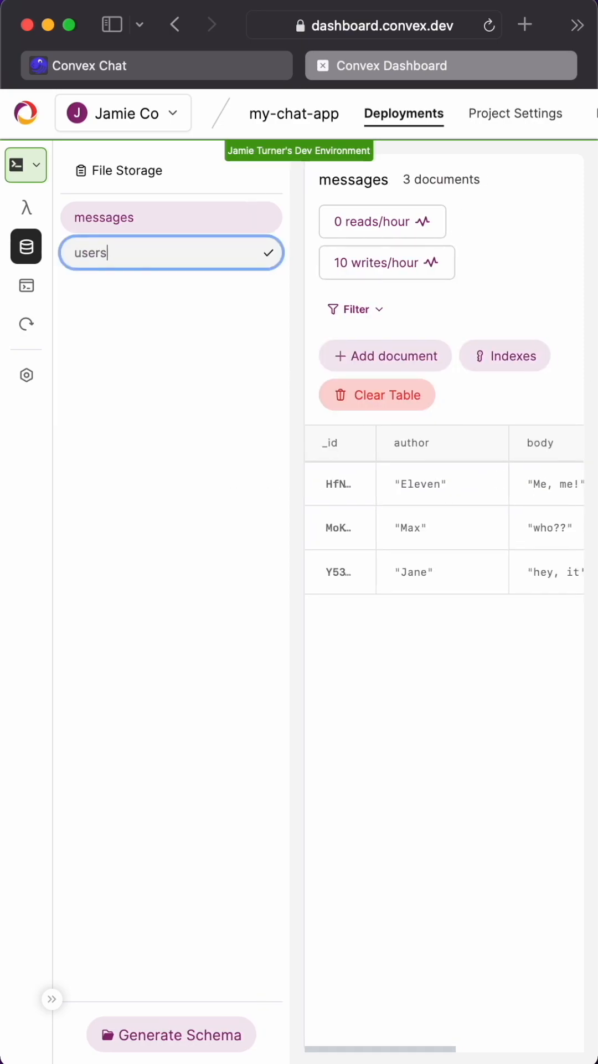
Step: Create the users table and add a field to its new document
{"action": "left_click", "coordinate": [385, 356]}
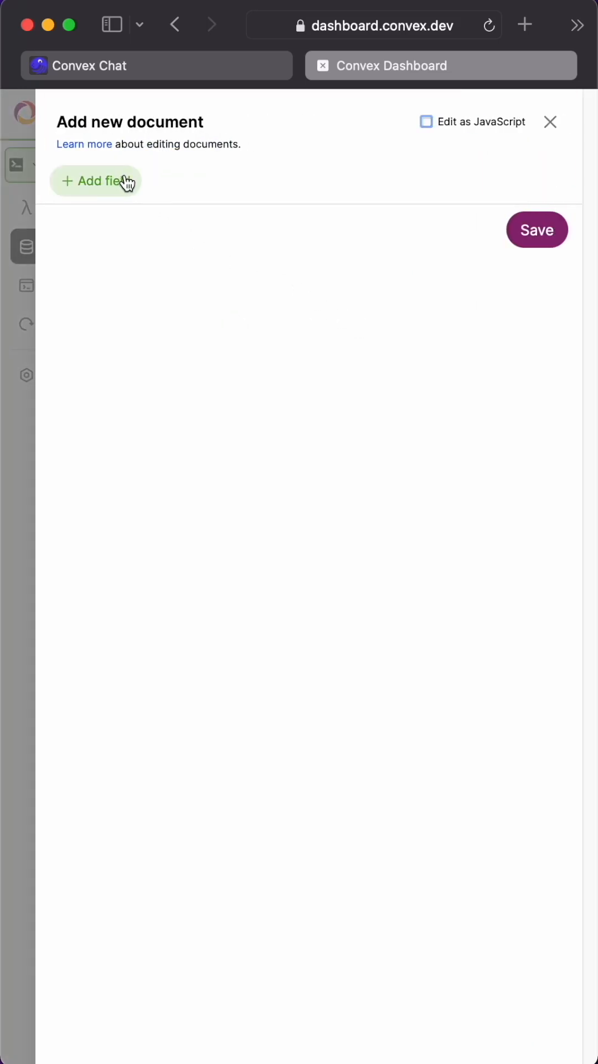
{"action": "left_click", "coordinate": [96, 181]}
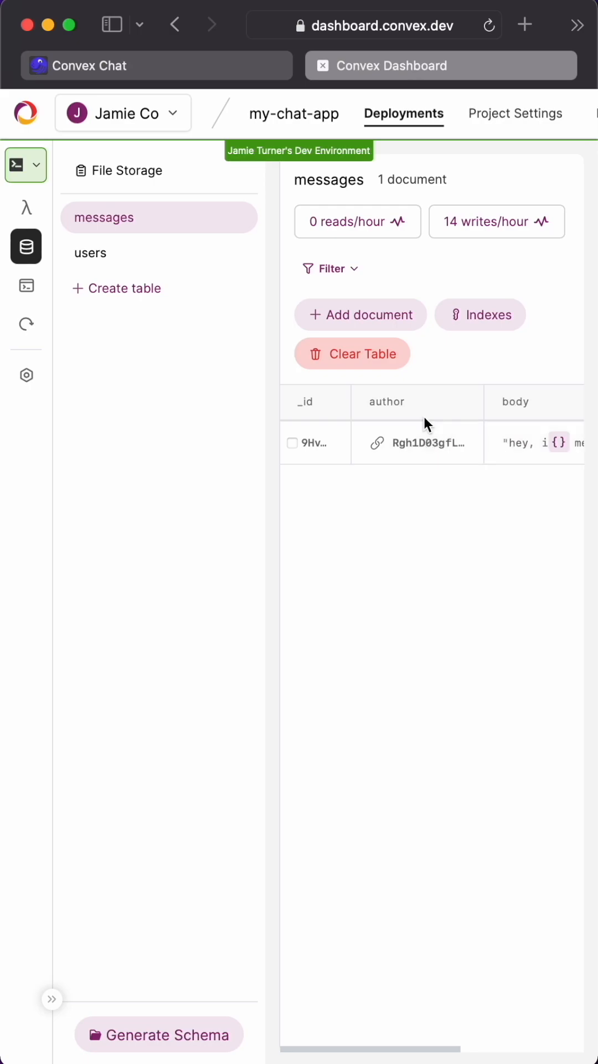
Step: Inspect the author's linked user record, close it, and send a new message as Eleven
{"action": "left_click", "coordinate": [420, 443]}
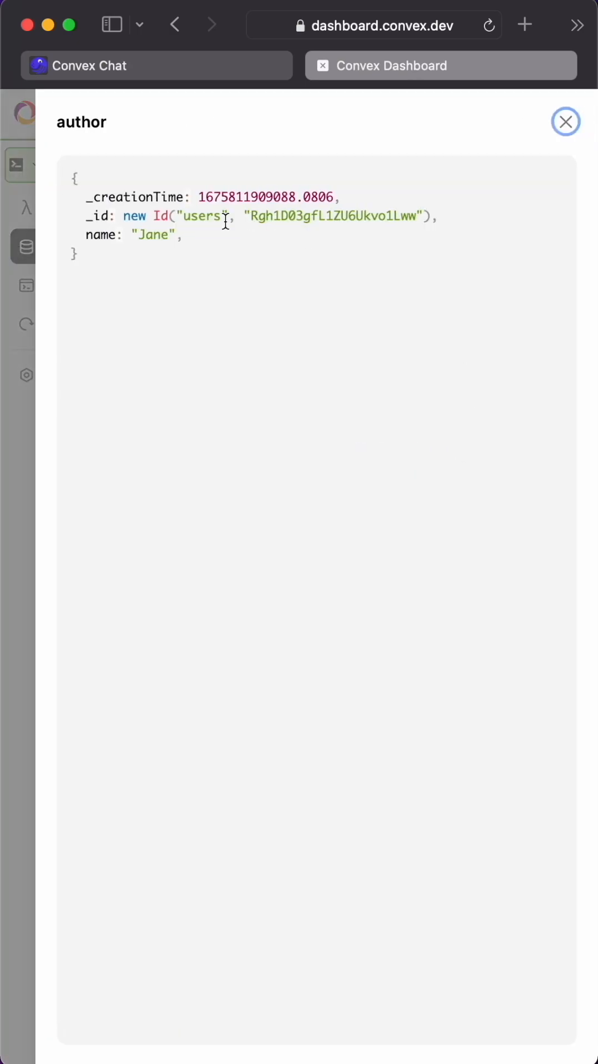
{"action": "left_click", "coordinate": [156, 66]}
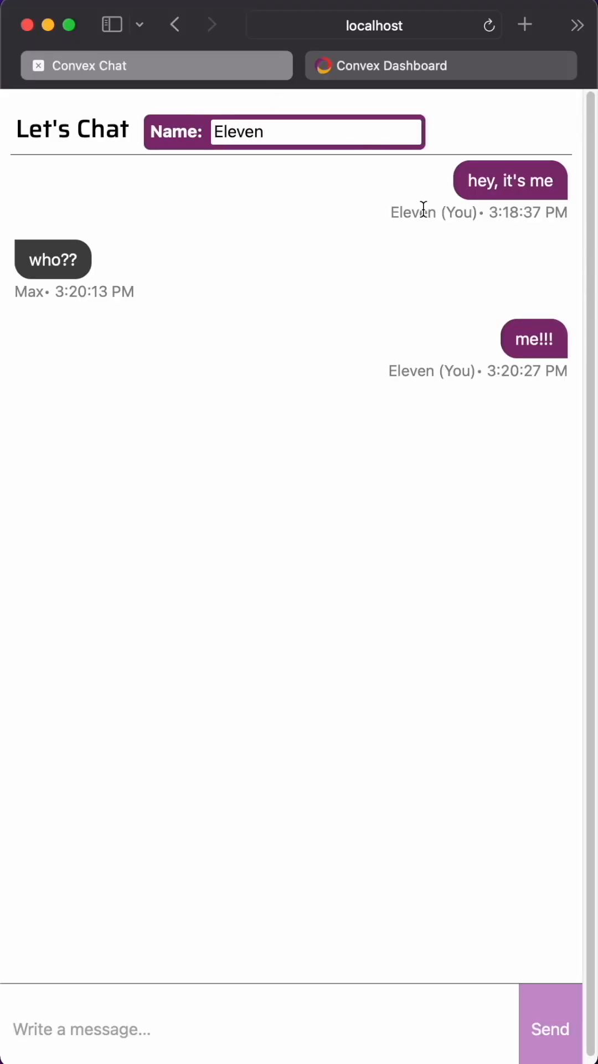
{"action": "left_click", "coordinate": [549, 1029]}
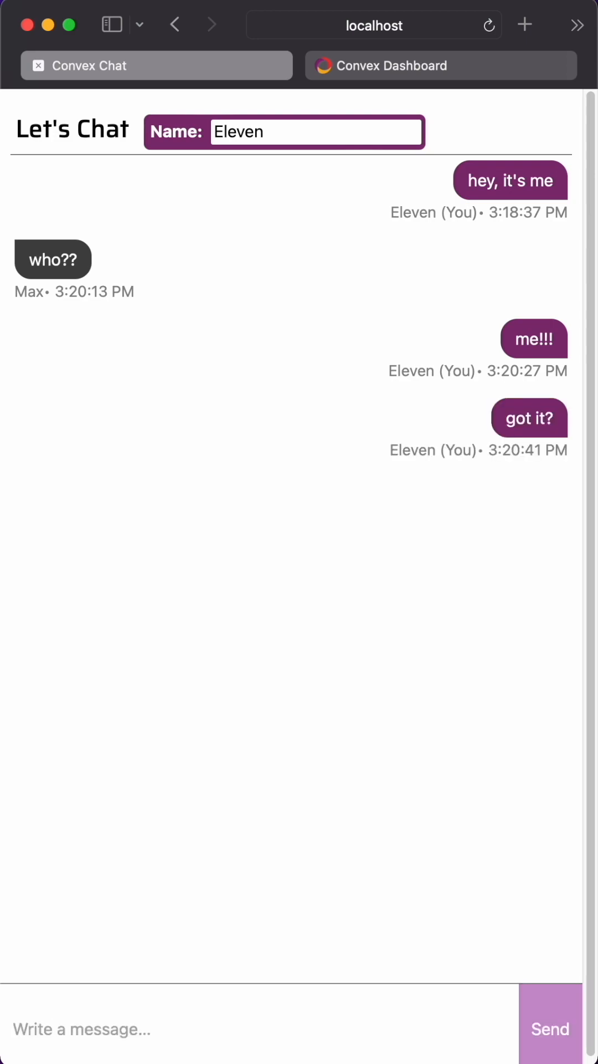